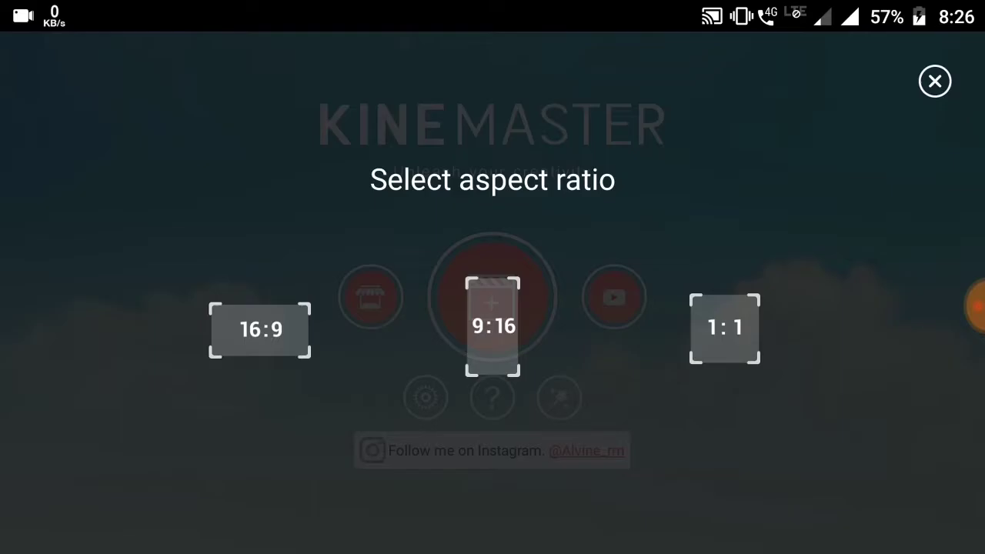
# Create a new 1:1 square project and bring up the Media Browser to pick photos
pyautogui.click(936, 80)
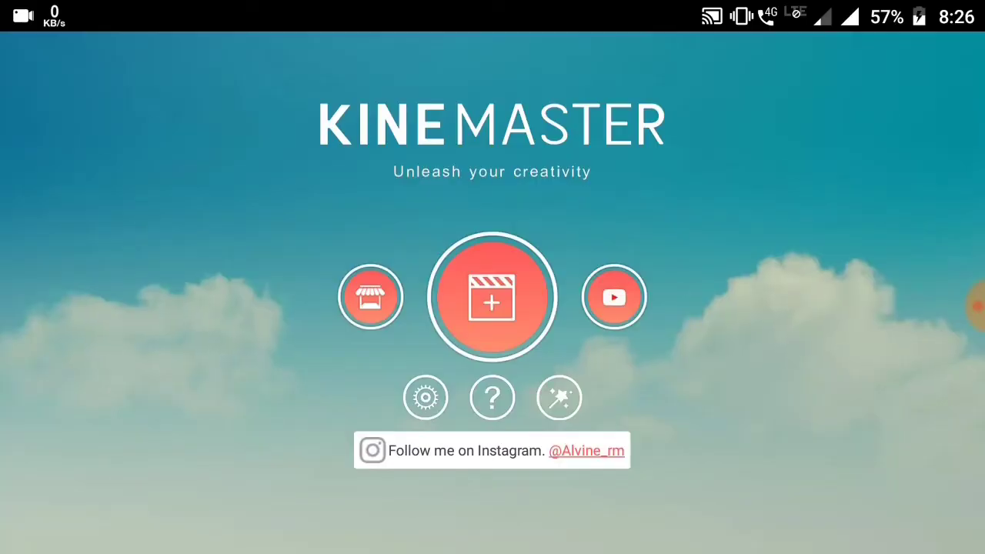
pyautogui.click(492, 297)
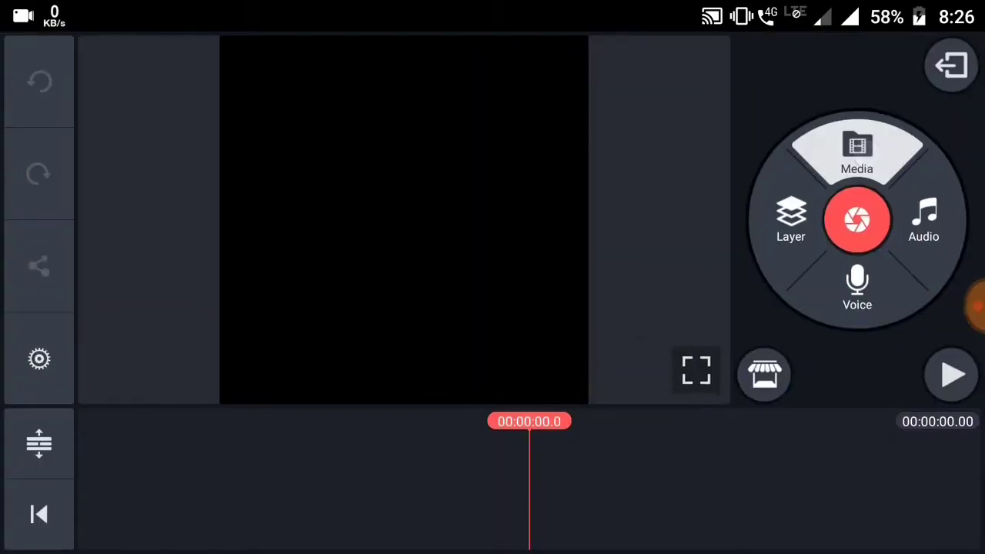
pyautogui.click(856, 151)
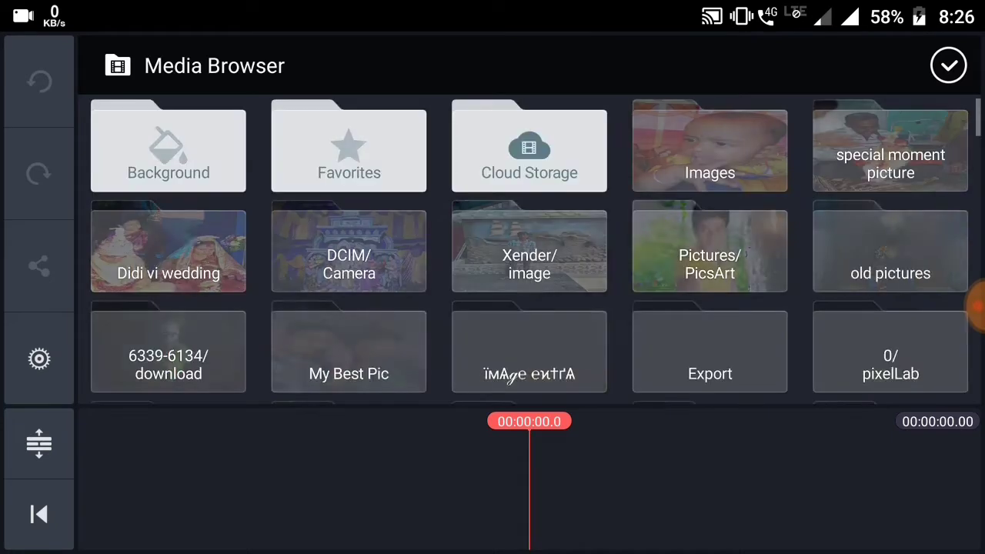
pyautogui.scroll(-3)
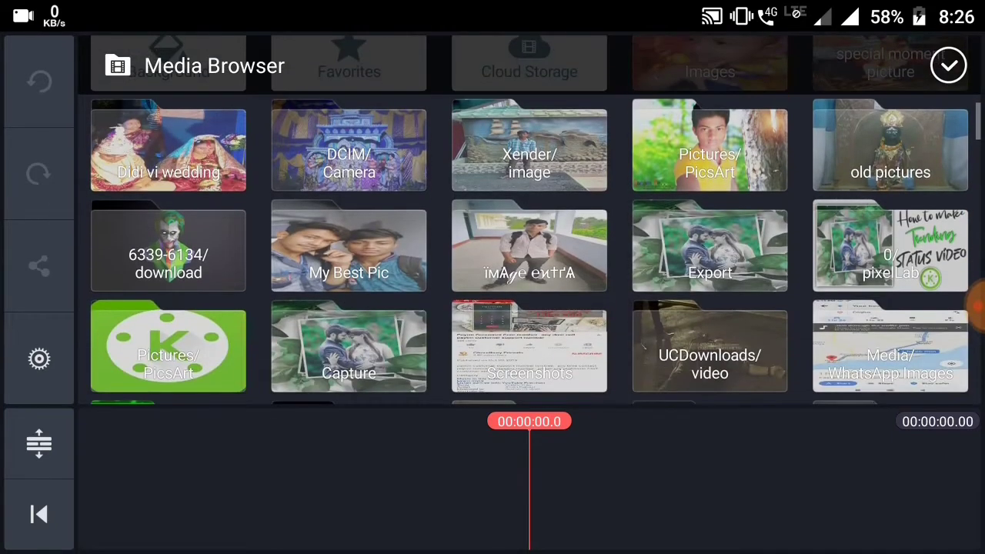
# Add the couple photos to the timeline and give the first clip a selective-green filter with boosted saturation
pyautogui.scroll(-3)
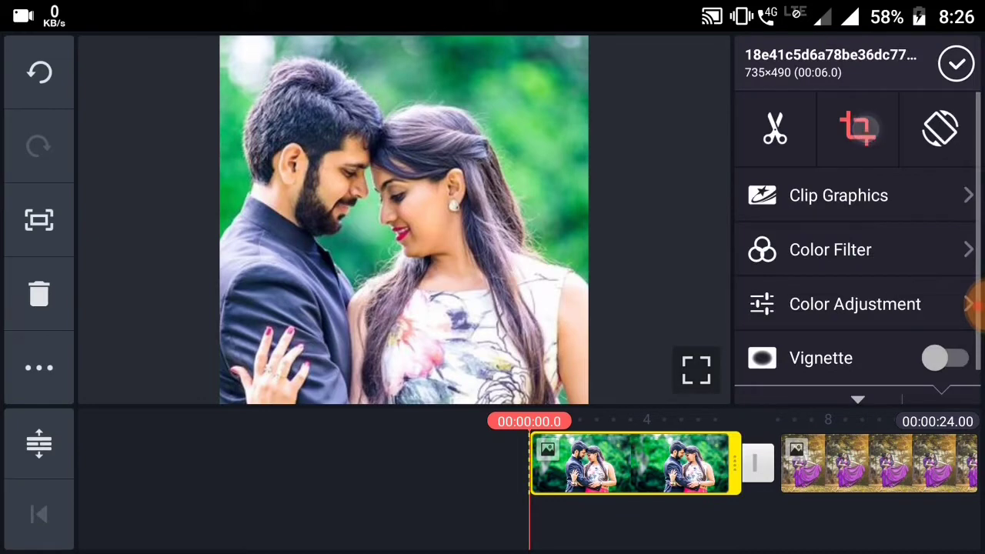
pyautogui.click(857, 128)
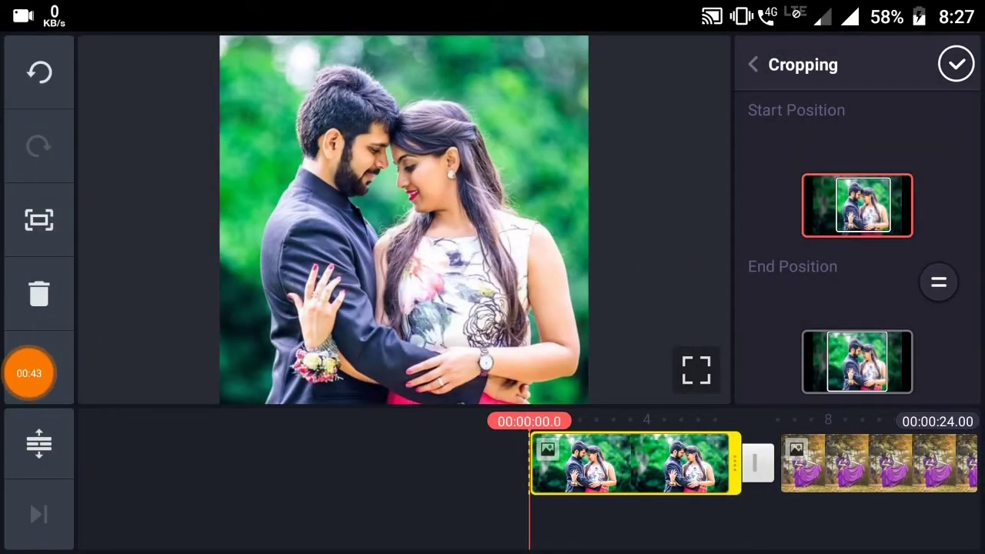
pyautogui.click(957, 65)
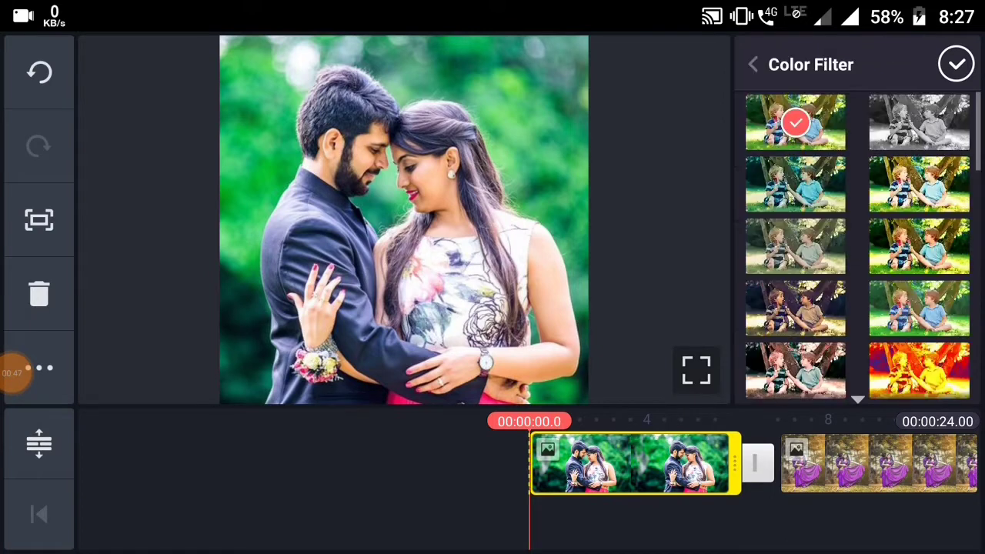
pyautogui.scroll(-3)
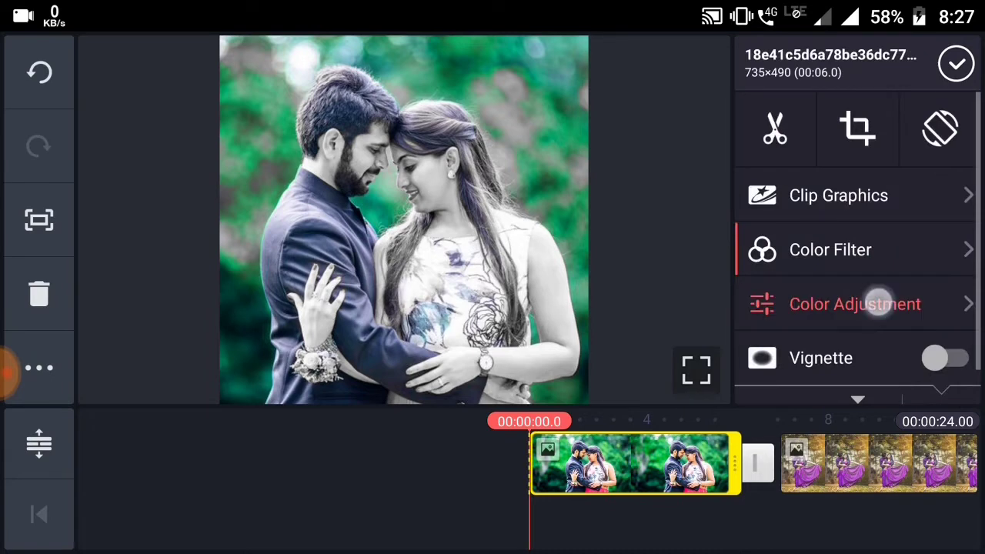
pyautogui.click(854, 305)
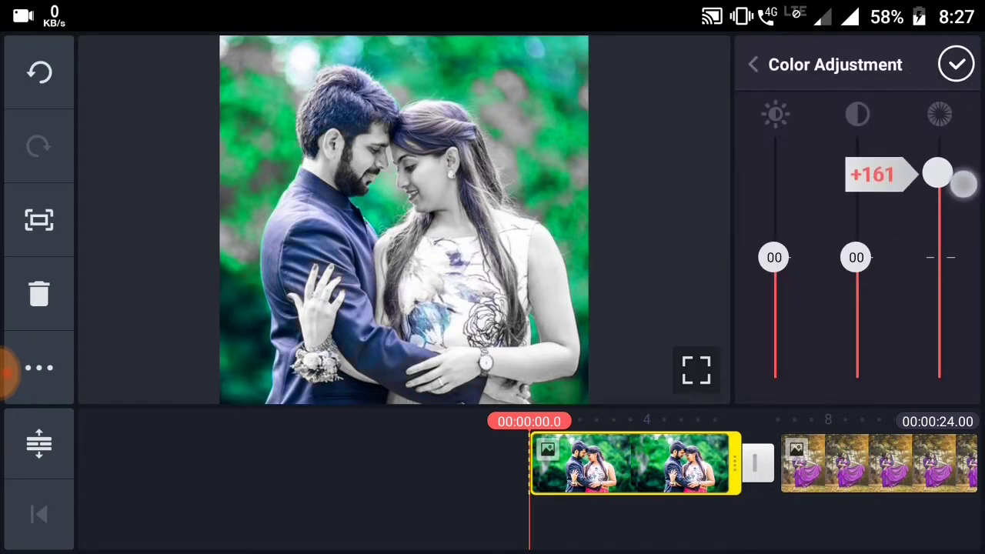
pyautogui.click(957, 64)
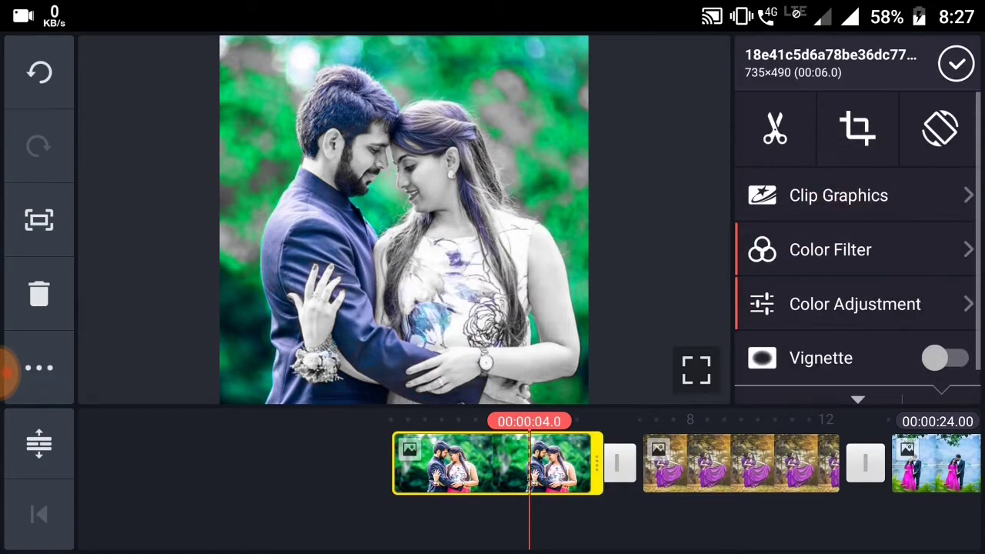
# Apply a greyscale selective-colour filter to the purple-dress photo, keeping its purple tones
pyautogui.click(774, 128)
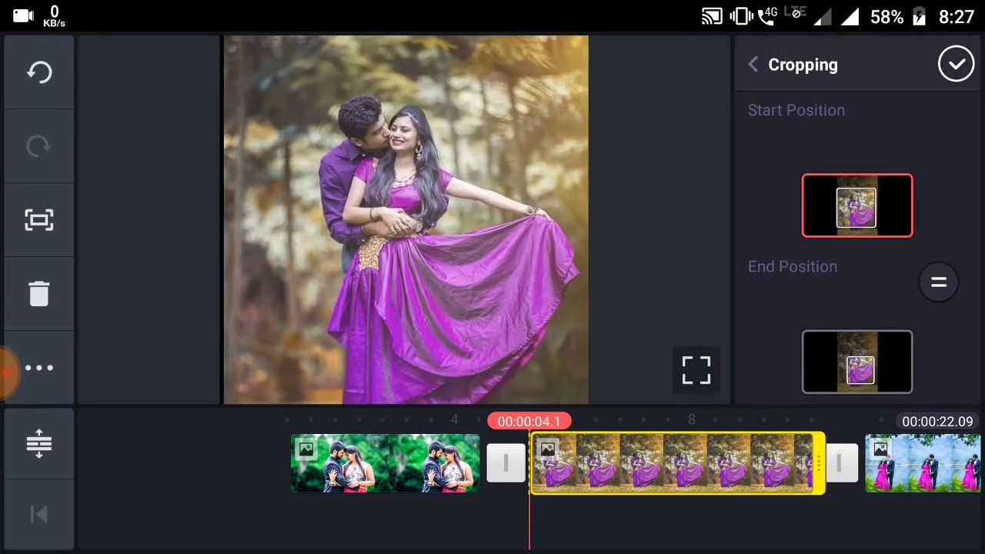
pyautogui.click(959, 64)
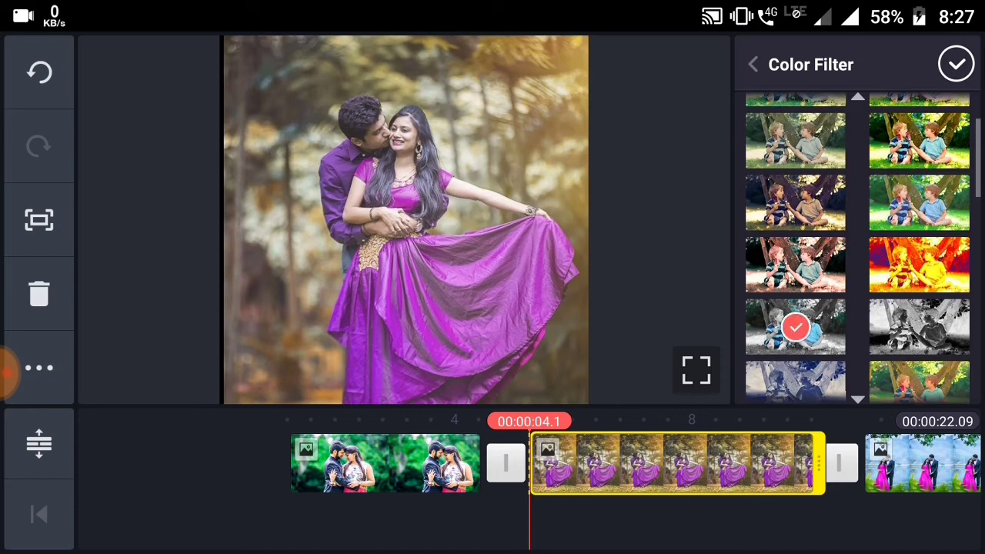
pyautogui.click(955, 64)
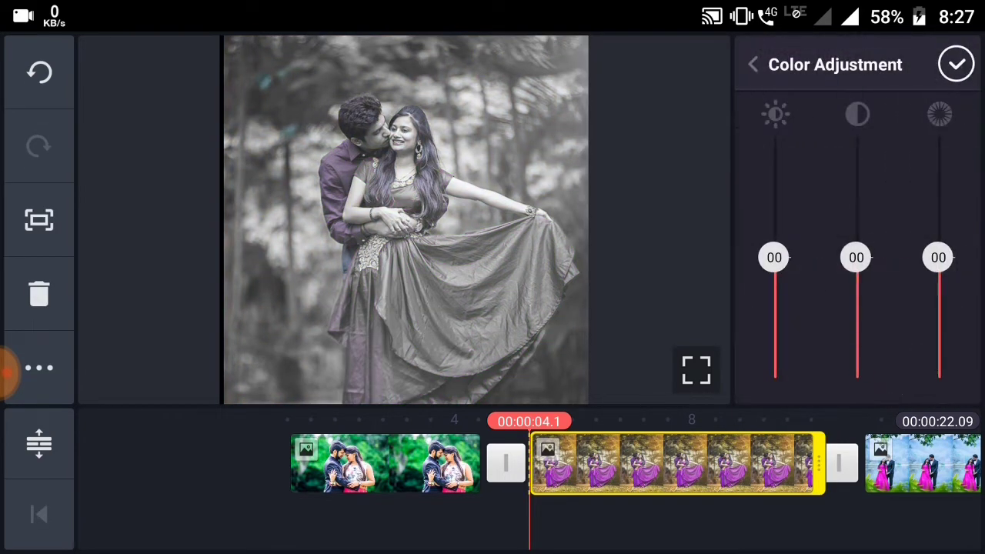
pyautogui.click(957, 65)
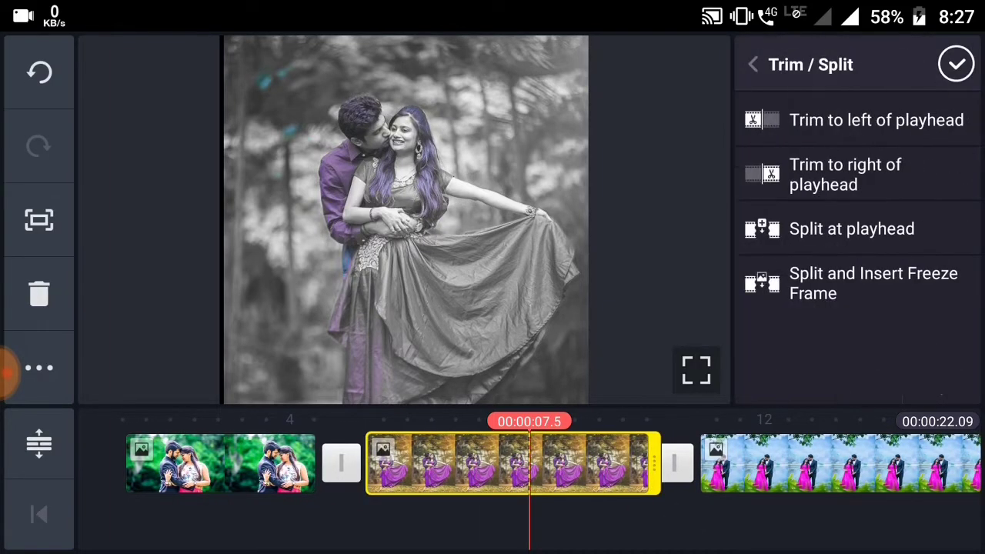
pyautogui.click(955, 65)
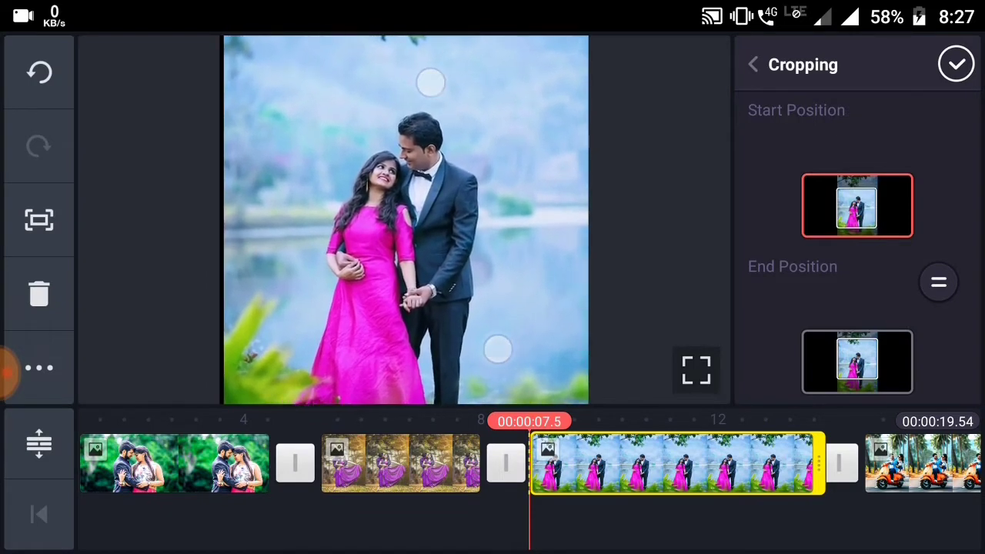
# Make the lakeside photo greyscale with a selective-blue filter and boosted saturation
pyautogui.click(957, 65)
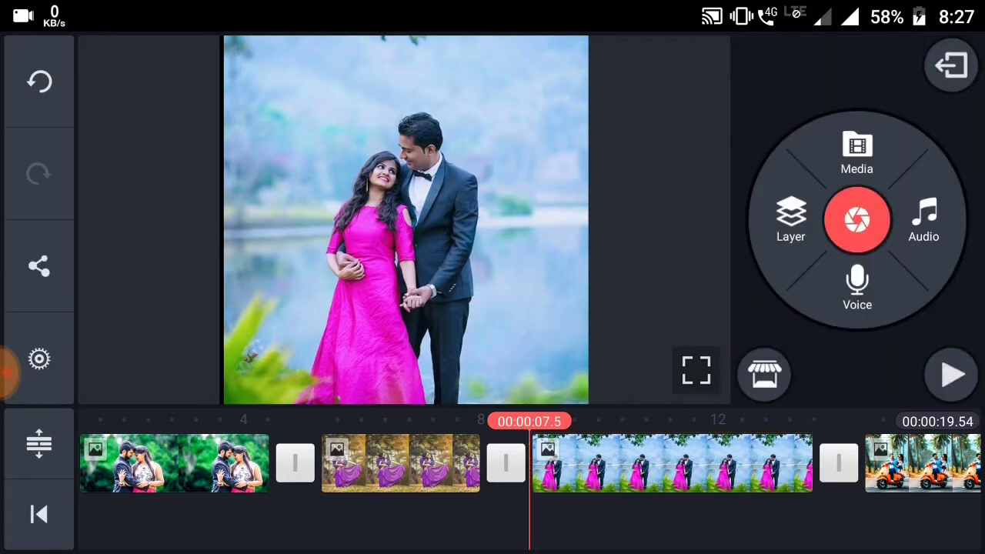
pyautogui.click(674, 474)
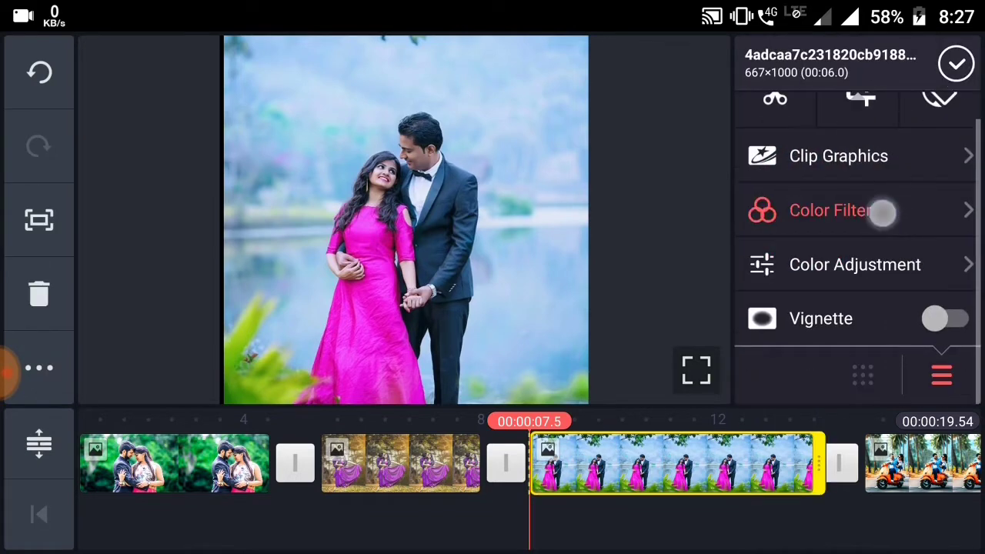
pyautogui.click(854, 210)
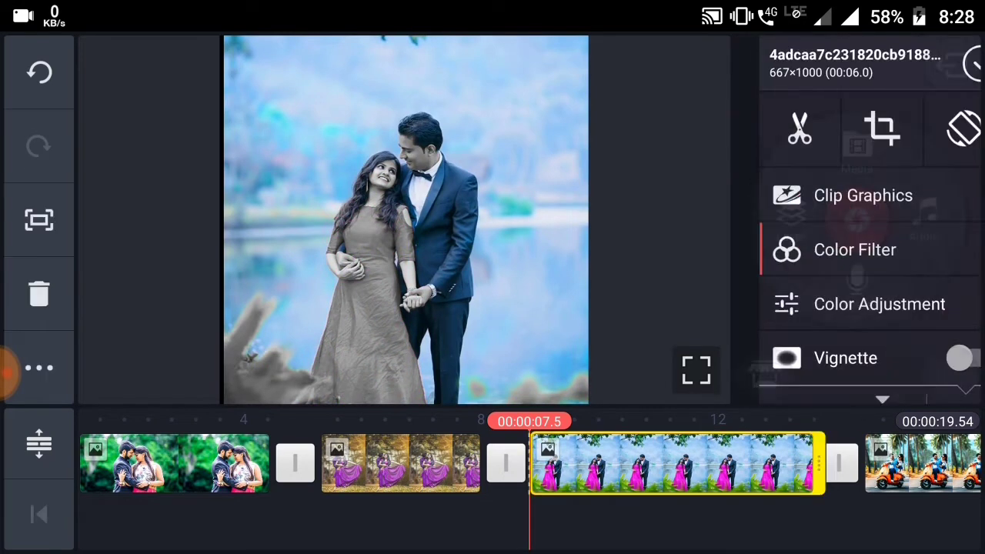
pyautogui.click(874, 305)
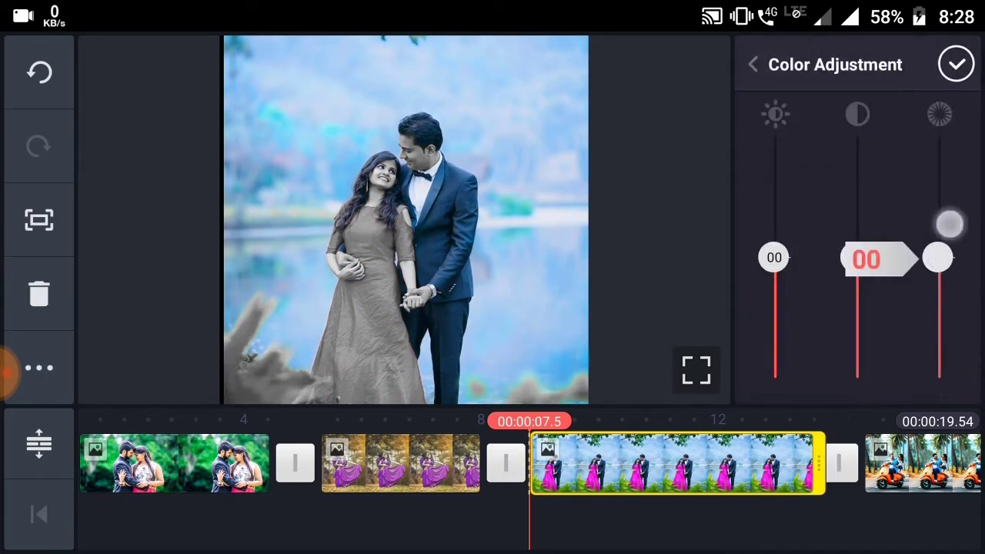
pyautogui.click(960, 65)
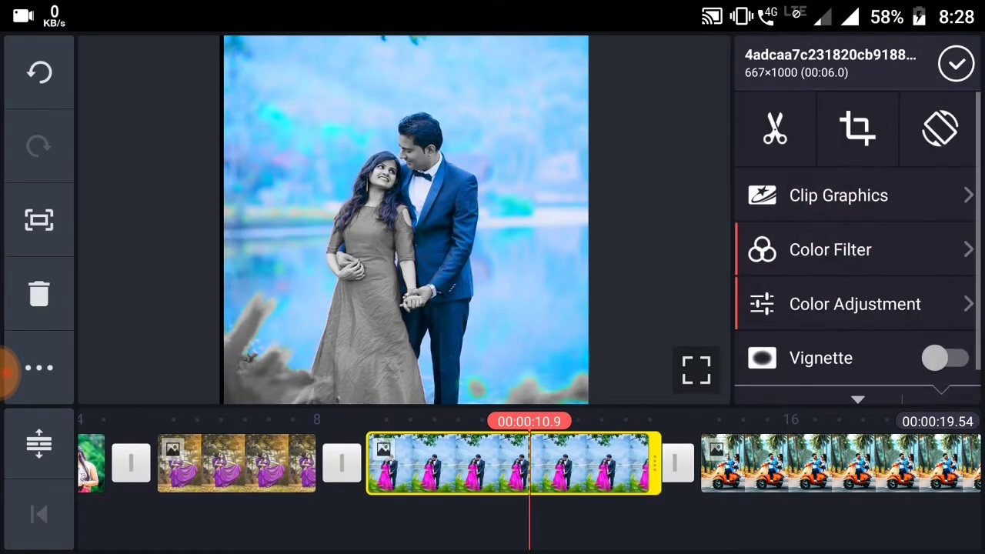
# Give the scooter photo a selective-blue filter and raise its saturation to about +109
pyautogui.click(773, 127)
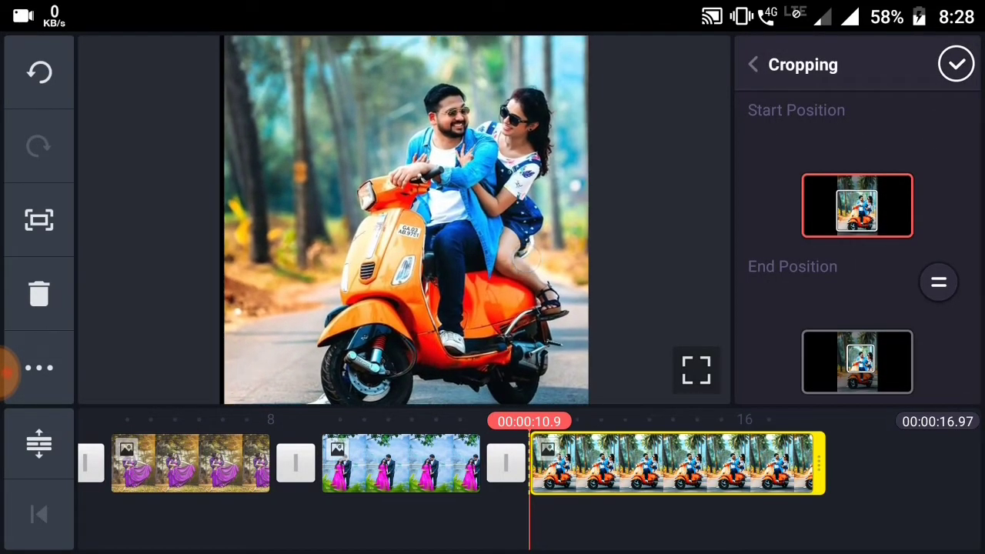
pyautogui.click(957, 64)
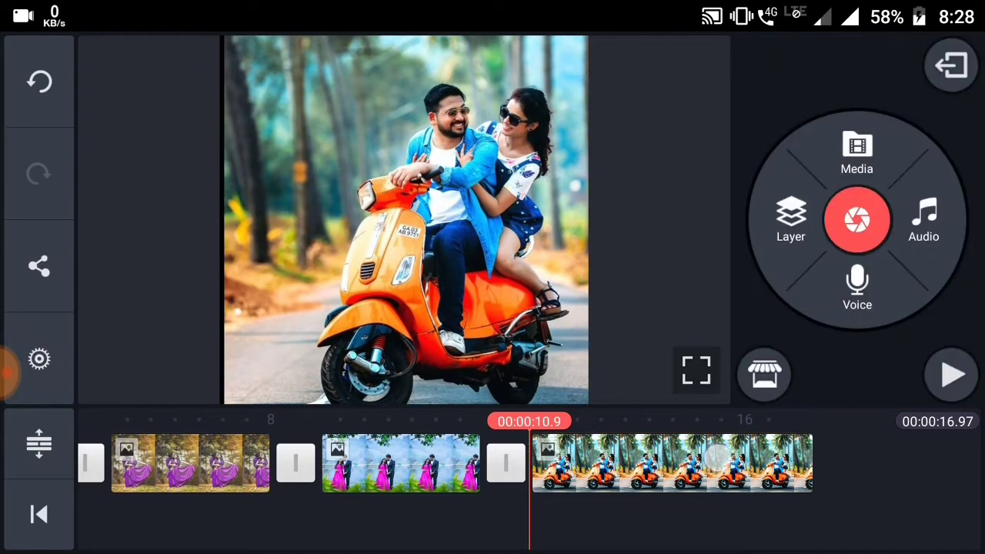
pyautogui.click(671, 477)
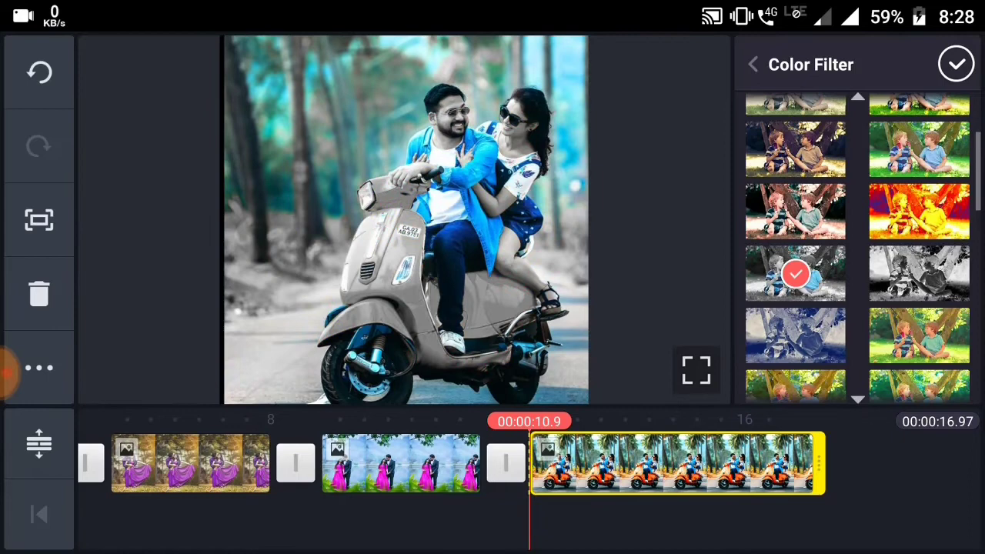
pyautogui.click(754, 63)
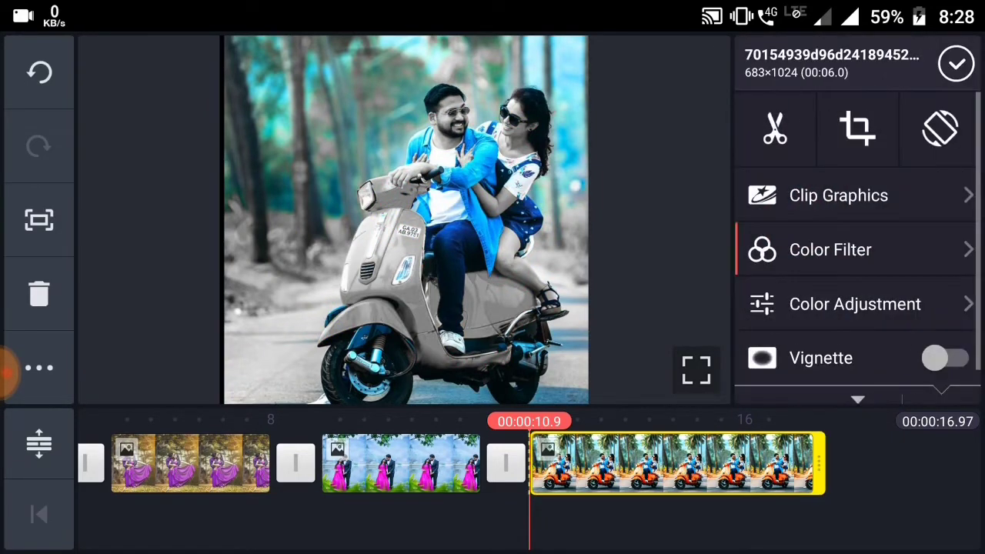
pyautogui.click(856, 305)
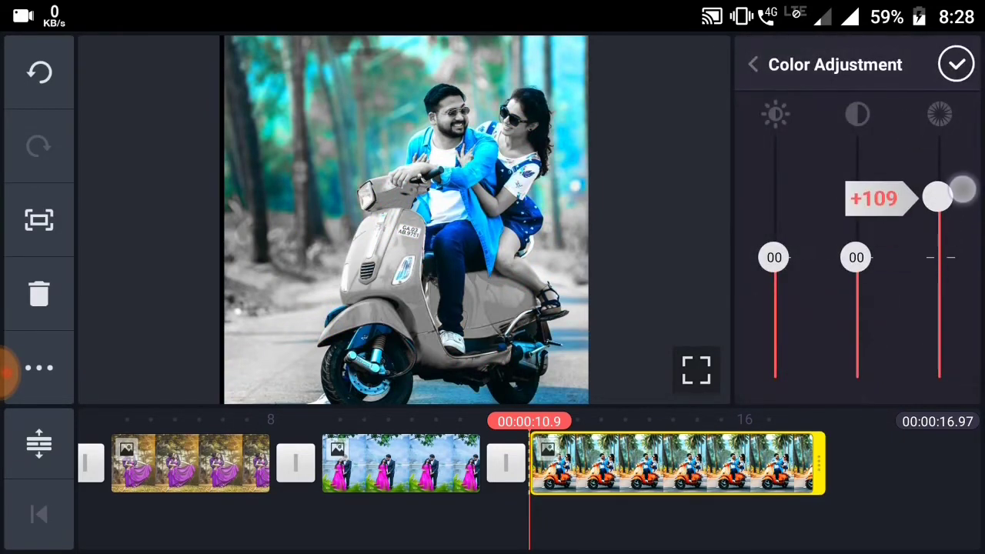
pyautogui.click(955, 65)
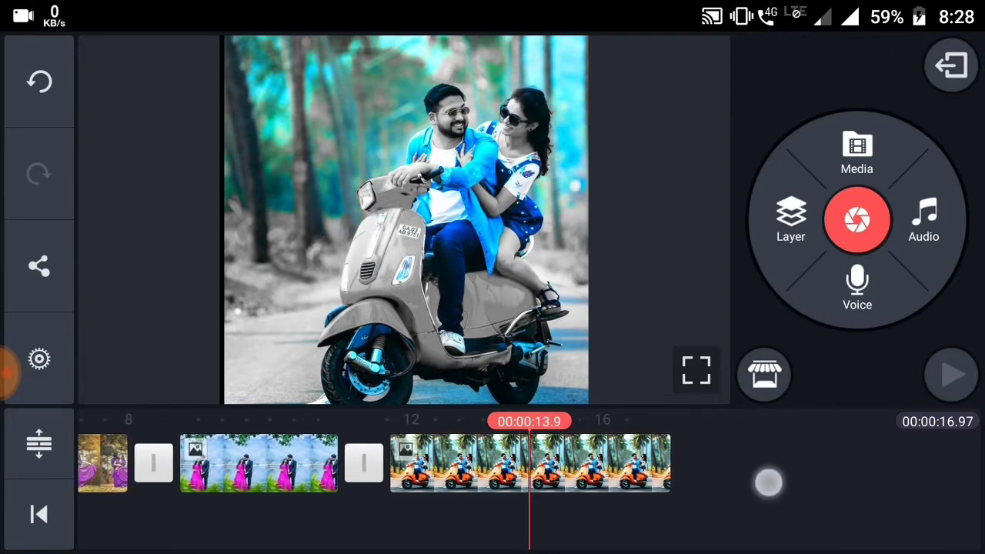
pyautogui.click(531, 469)
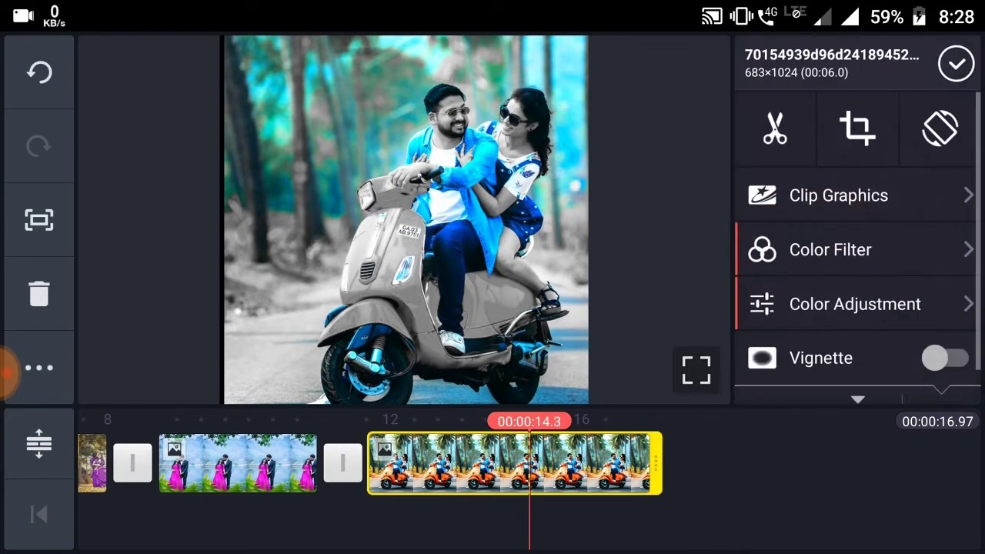
pyautogui.click(772, 128)
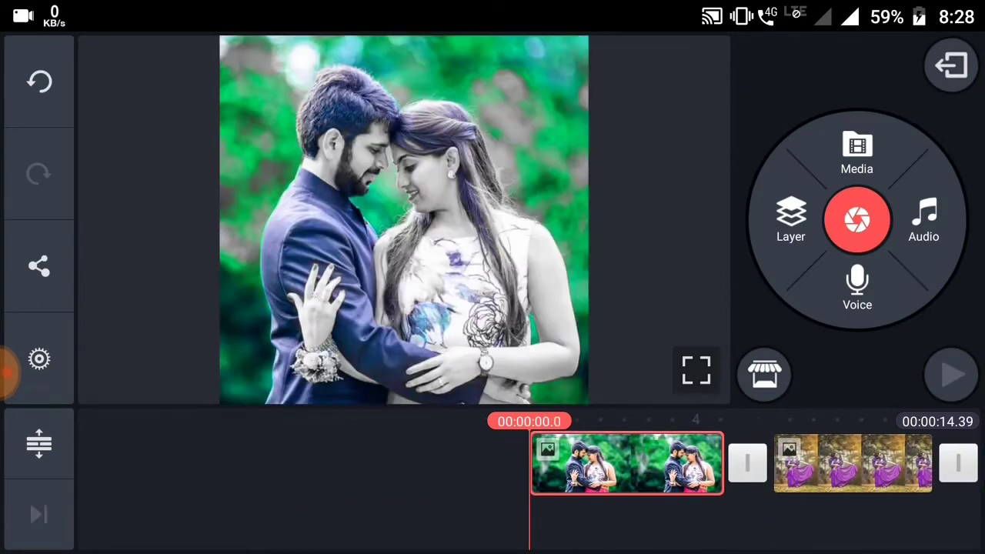
# Apply the Photo Spread Ending 1 leaf-frame clip graphic to the first photo clip
pyautogui.click(627, 462)
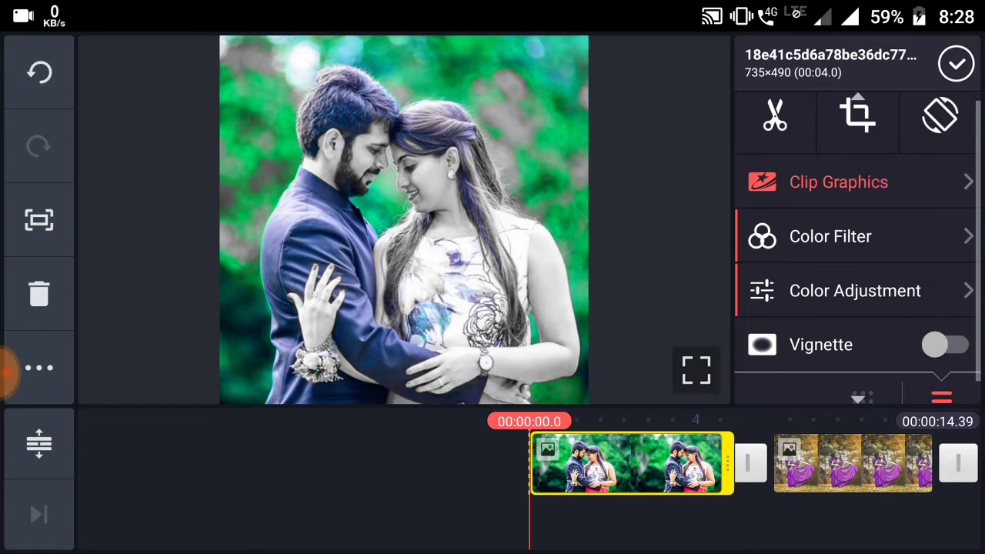
pyautogui.click(837, 181)
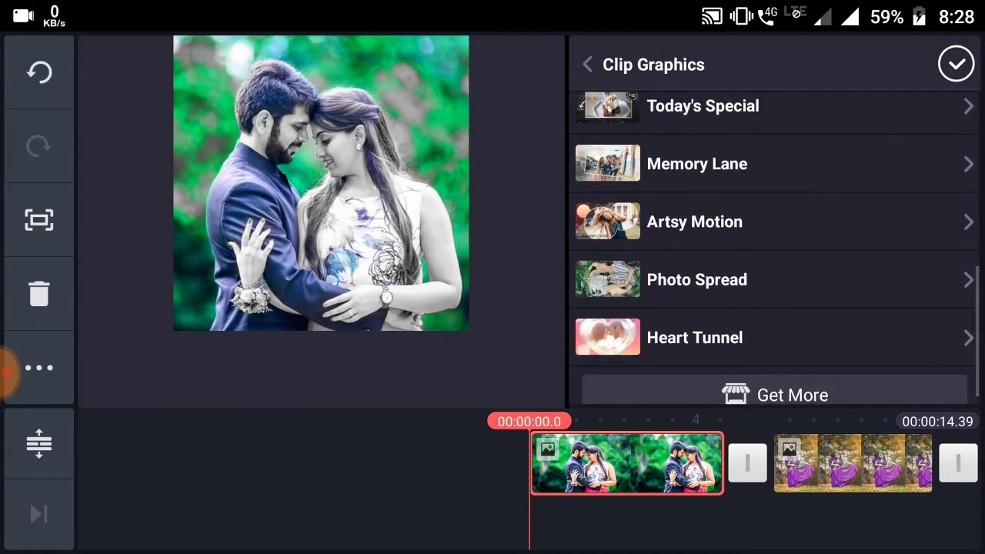
pyautogui.click(695, 280)
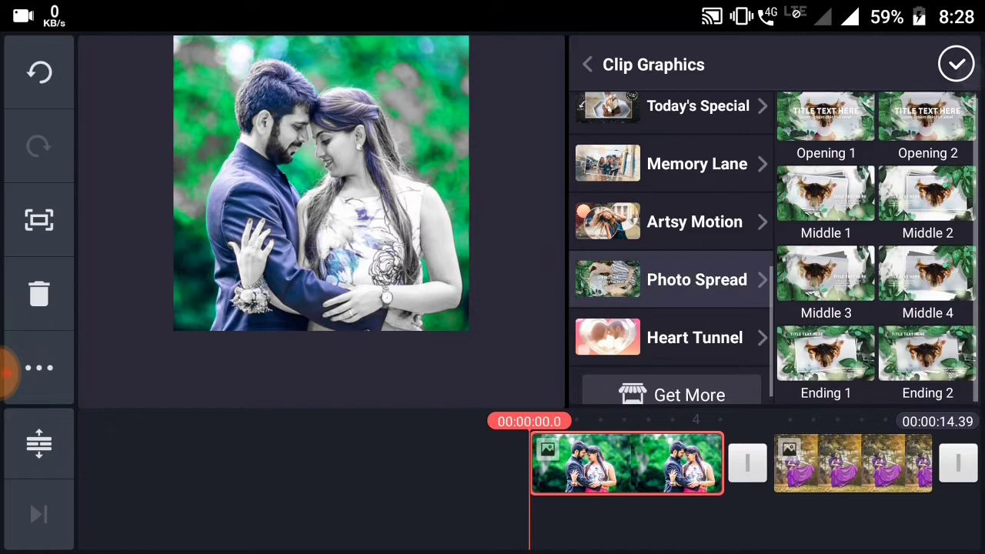
pyautogui.click(695, 280)
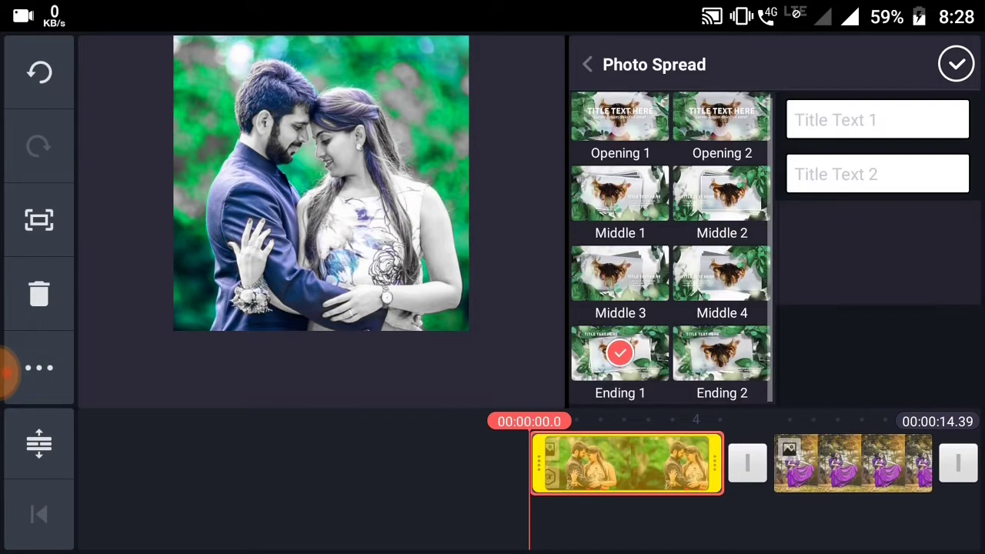
pyautogui.click(877, 120)
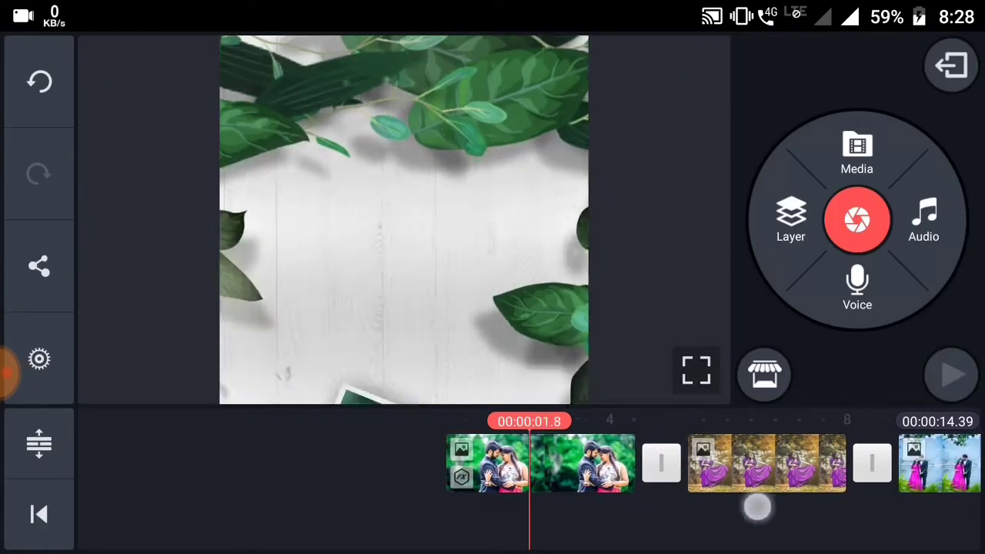
# Apply the Photo Spread Middle 4 graphic to the purple-dress clip, leaving Title Text 1 empty
pyautogui.click(766, 465)
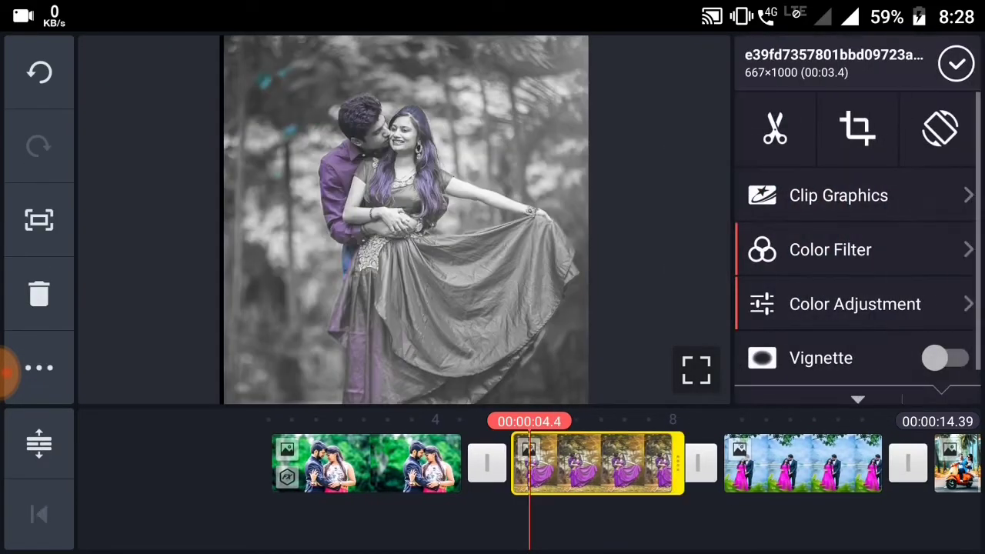
pyautogui.click(837, 194)
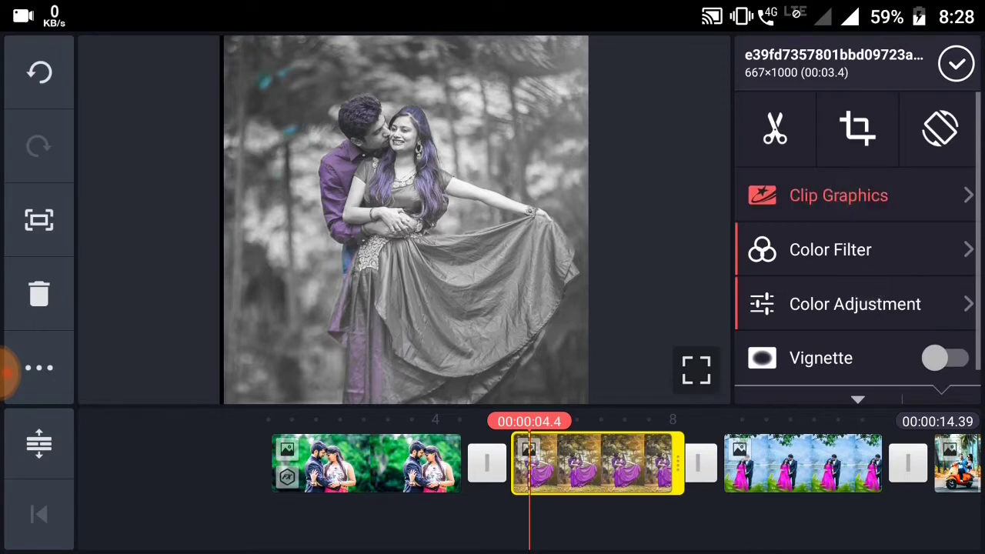
pyautogui.click(837, 194)
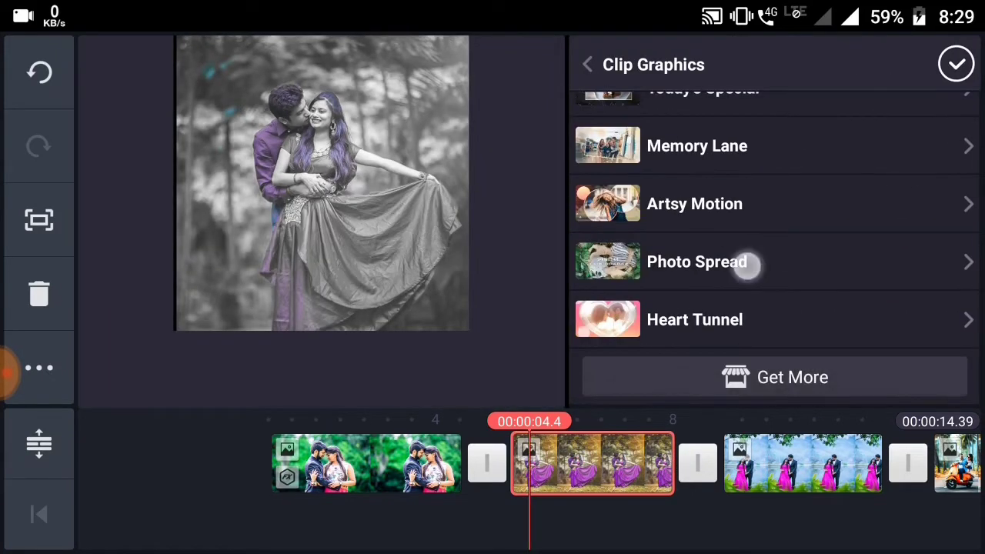
pyautogui.click(695, 262)
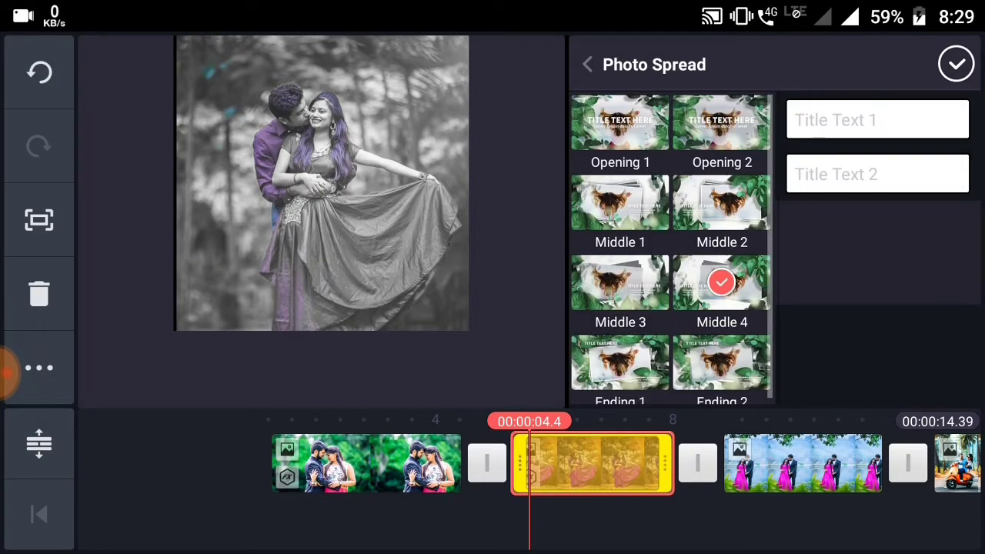
pyautogui.click(877, 120)
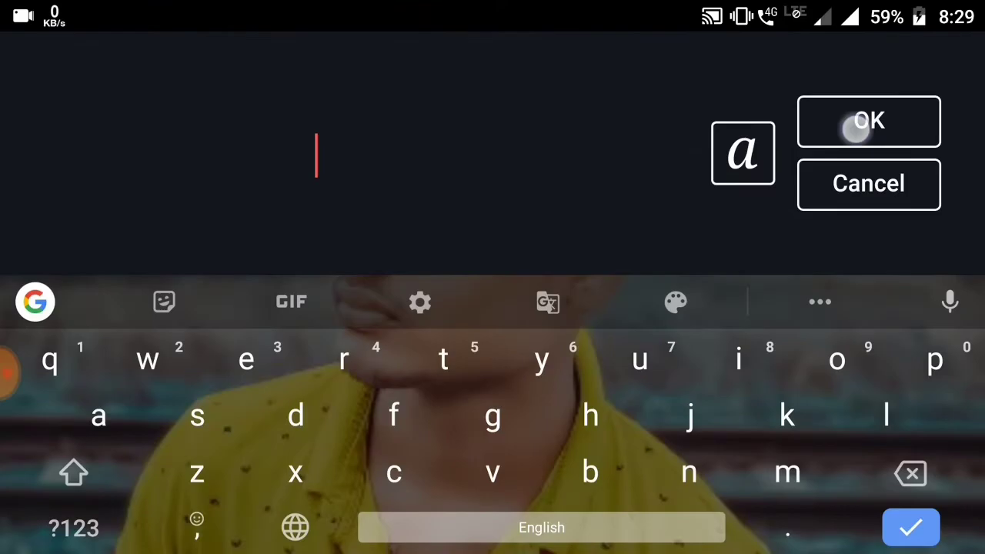
pyautogui.click(868, 120)
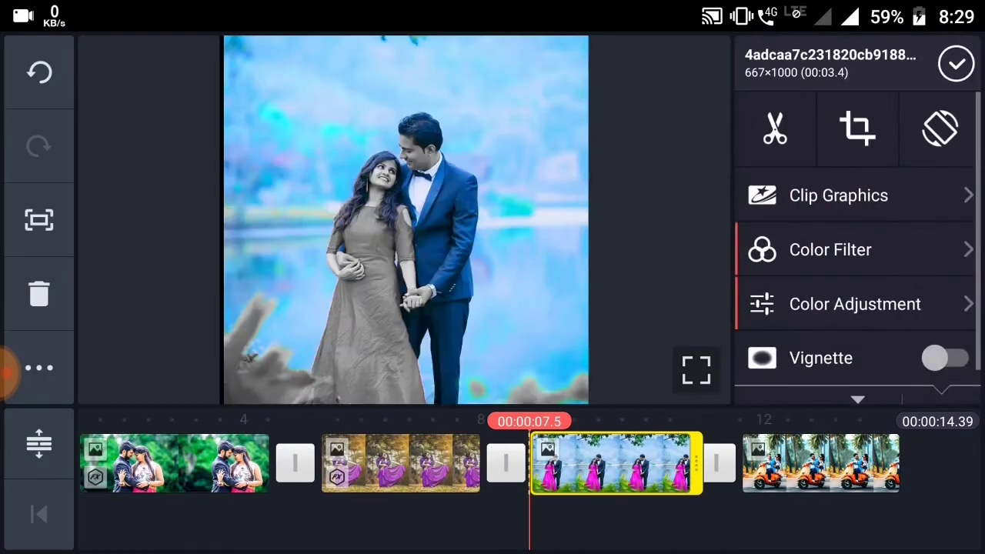
# Apply the Photo Spread Middle 4 graphic to the lakeside clip with no title text
pyautogui.click(837, 194)
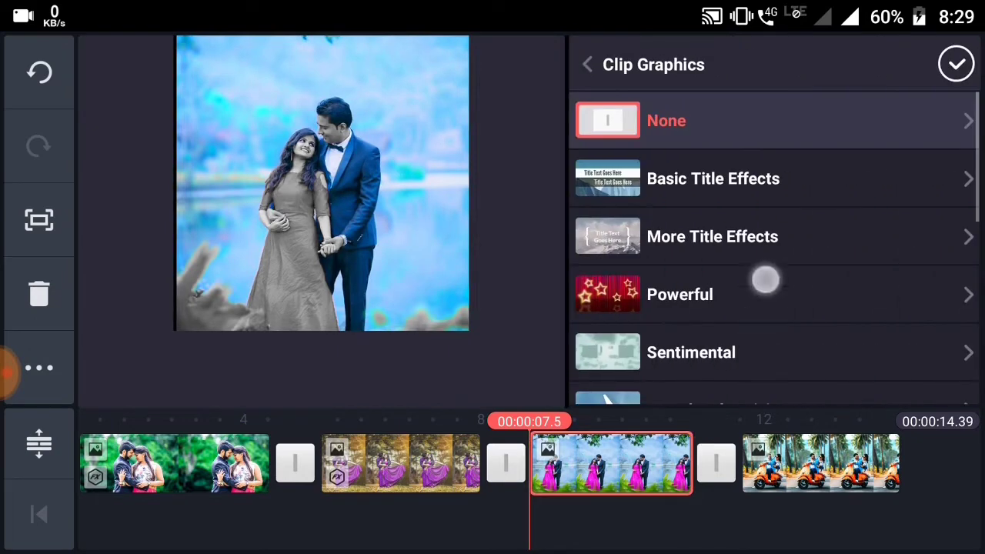
pyautogui.scroll(-3)
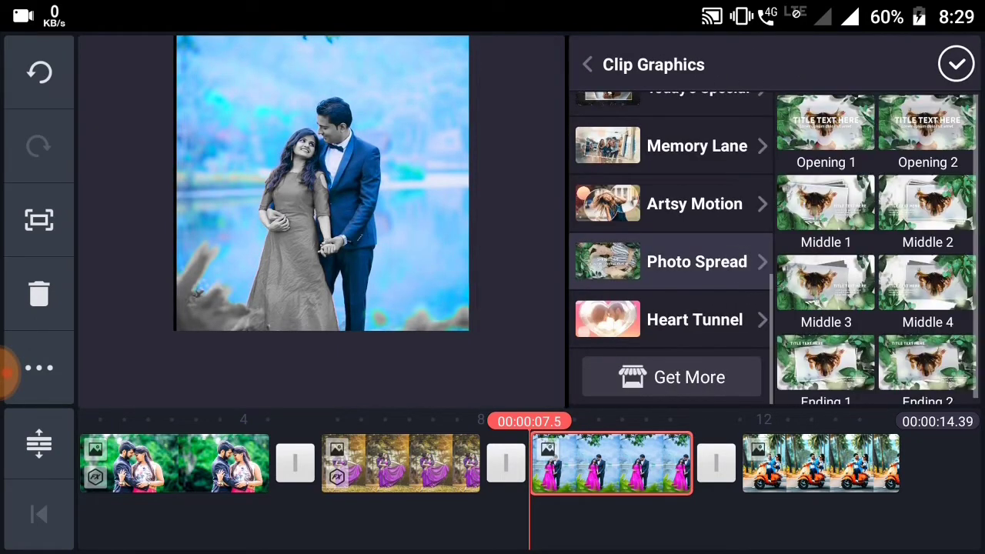
pyautogui.click(674, 262)
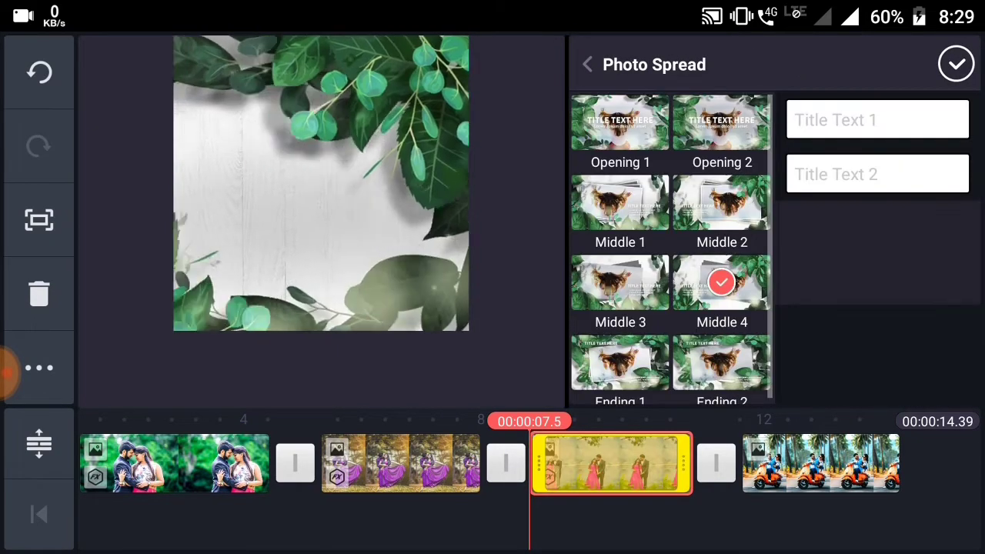
pyautogui.click(877, 120)
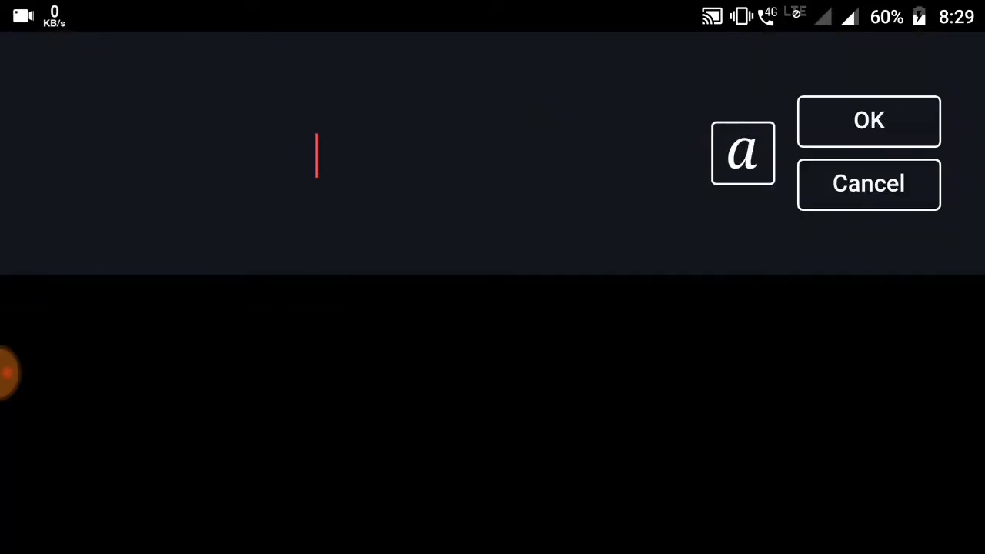
pyautogui.click(315, 154)
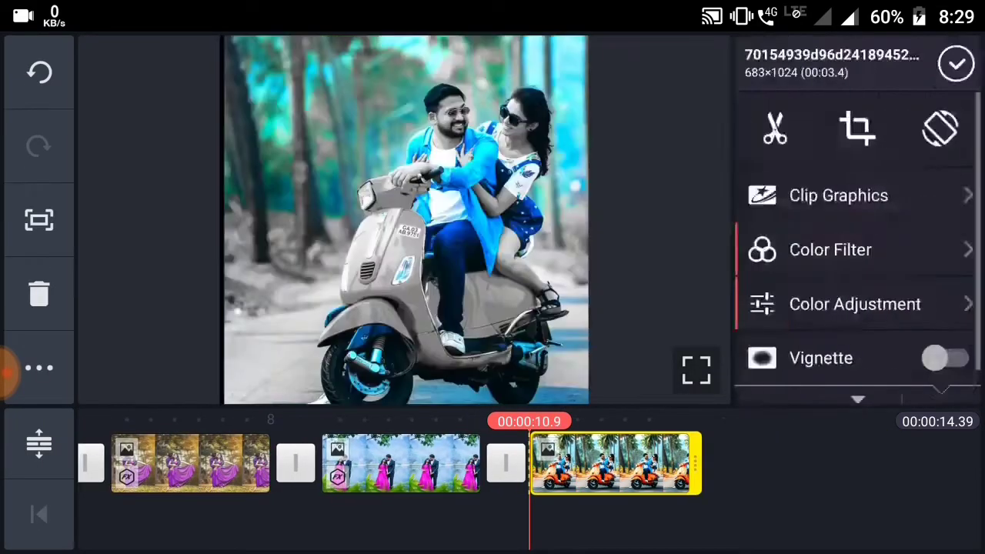
# Add the song 007 chand taron main as a music track beneath the photo clips
pyautogui.click(839, 194)
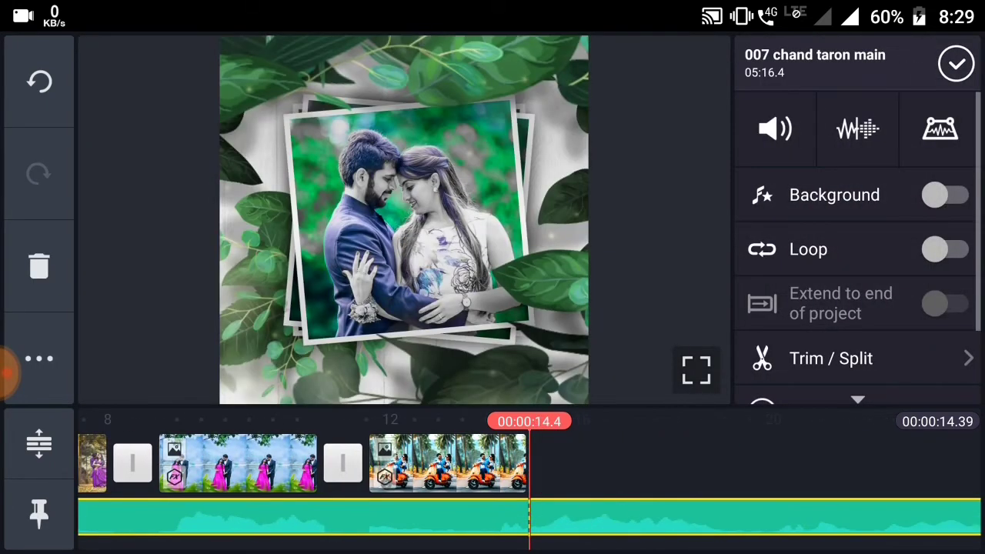
# Close the audio settings, preview the slideshow, then start exporting it as a video
pyautogui.click(830, 359)
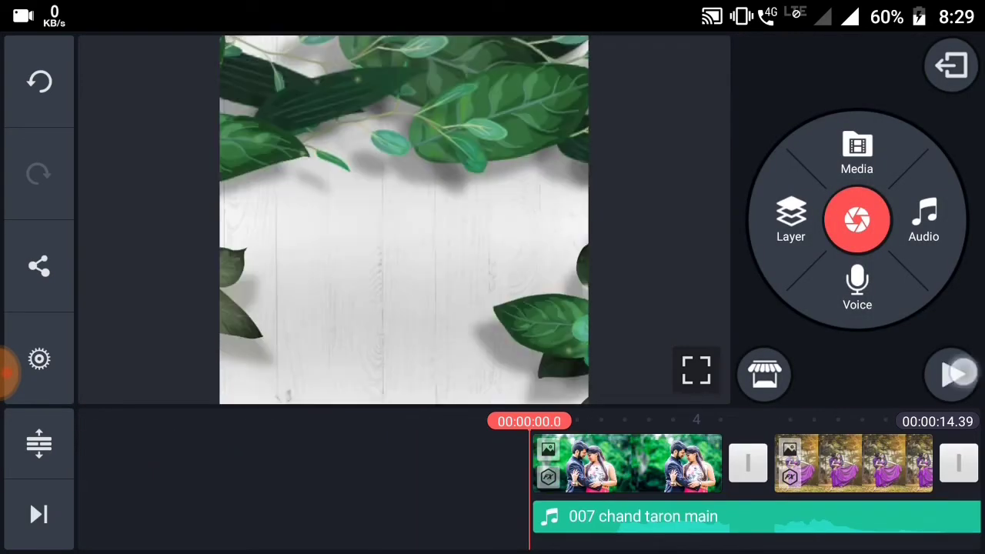
pyautogui.click(951, 375)
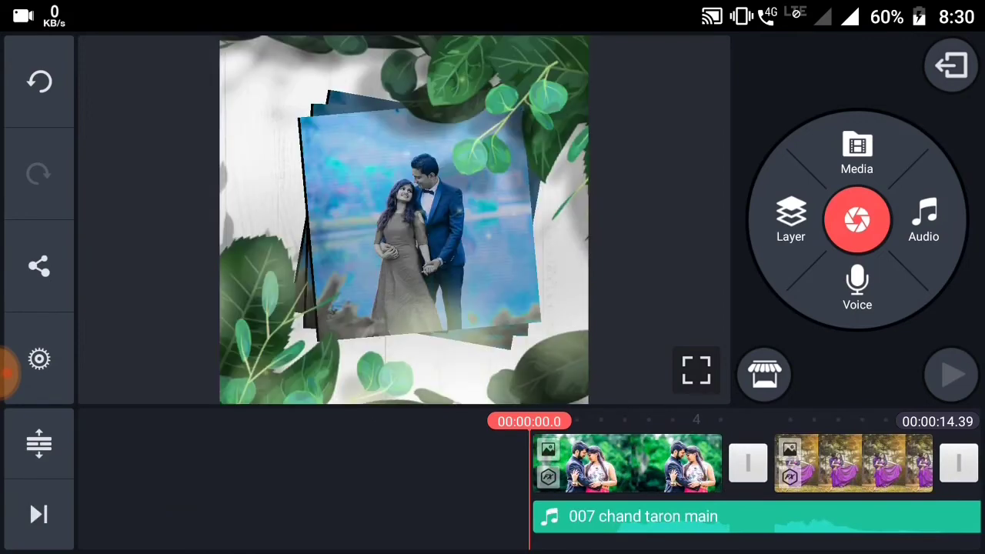
pyautogui.click(38, 265)
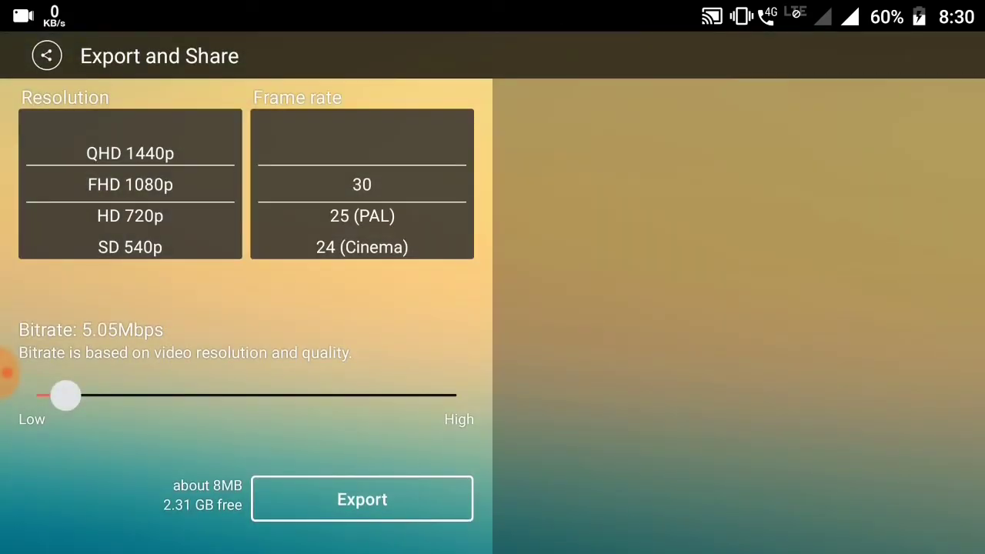
pyautogui.click(361, 498)
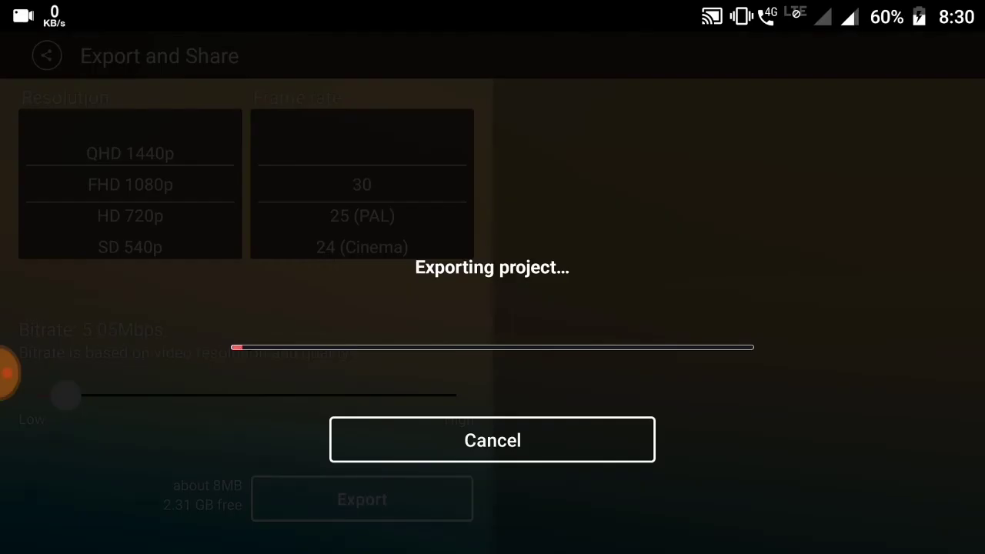